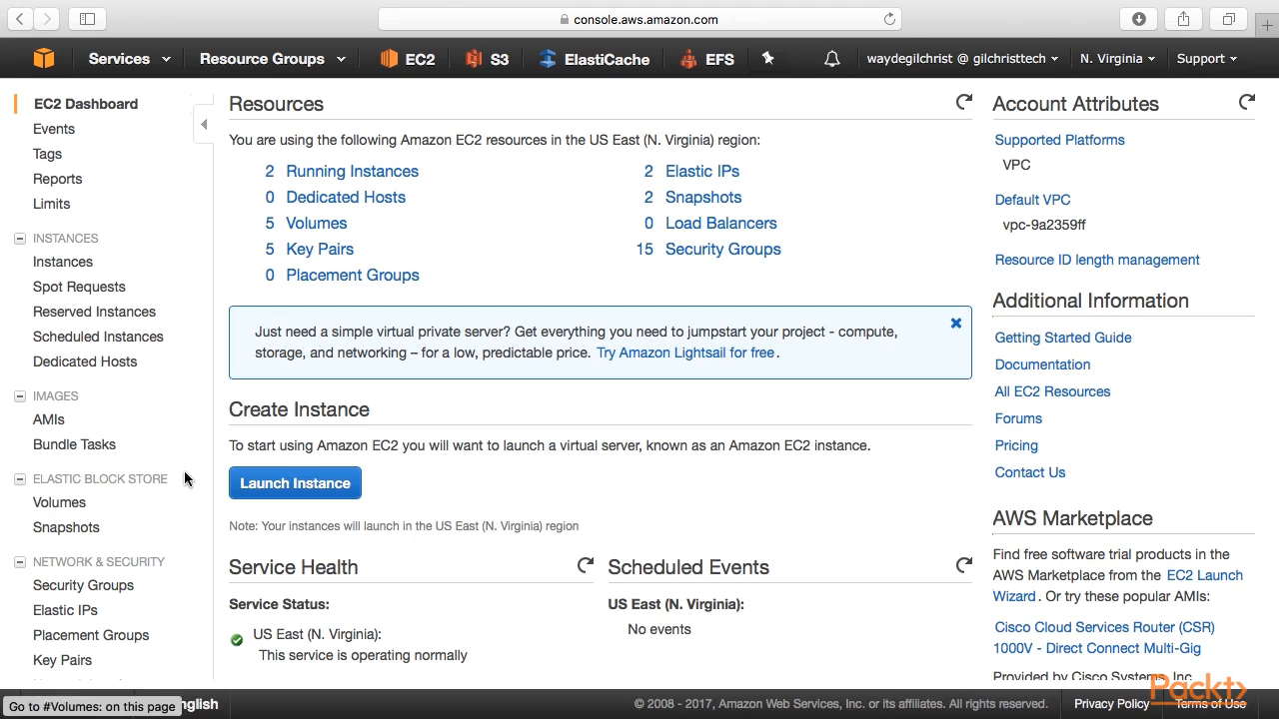
mouse_move(570, 130)
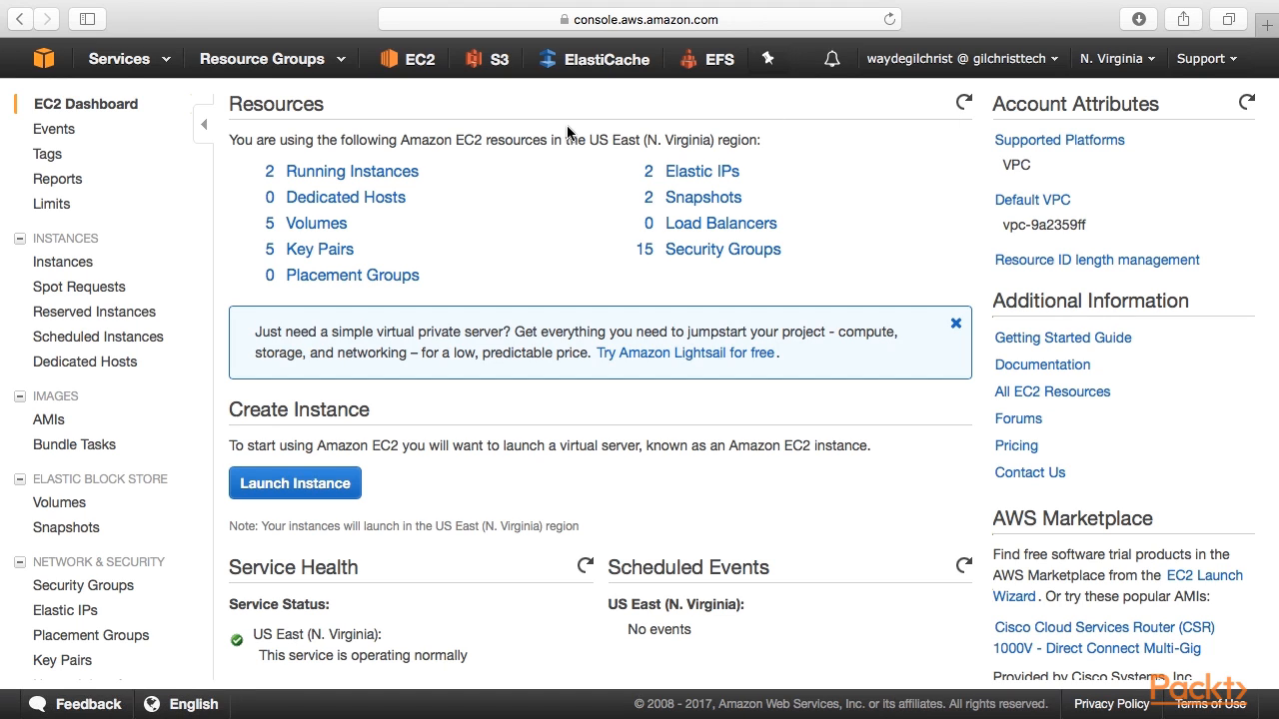
Step: Show the EC2 instances list for the account
click(62, 262)
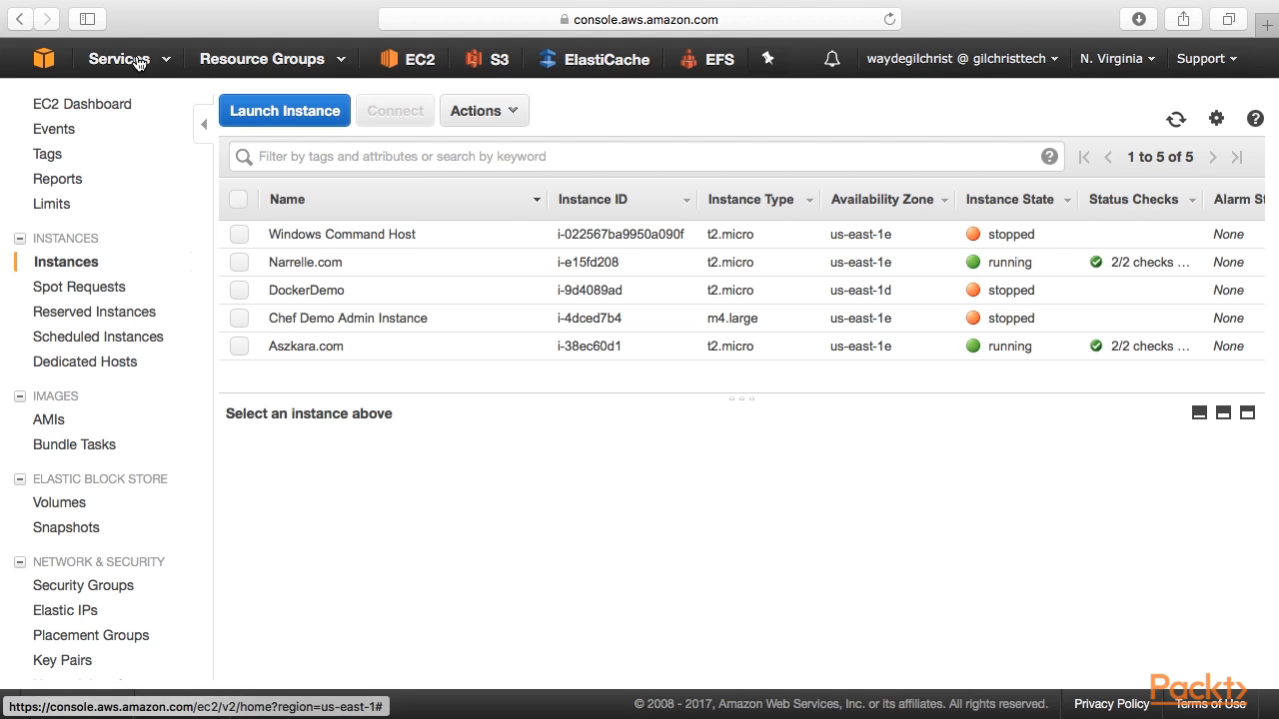
Step: Start a new IAM role named ConsultantRole from the Roles list
click(118, 58)
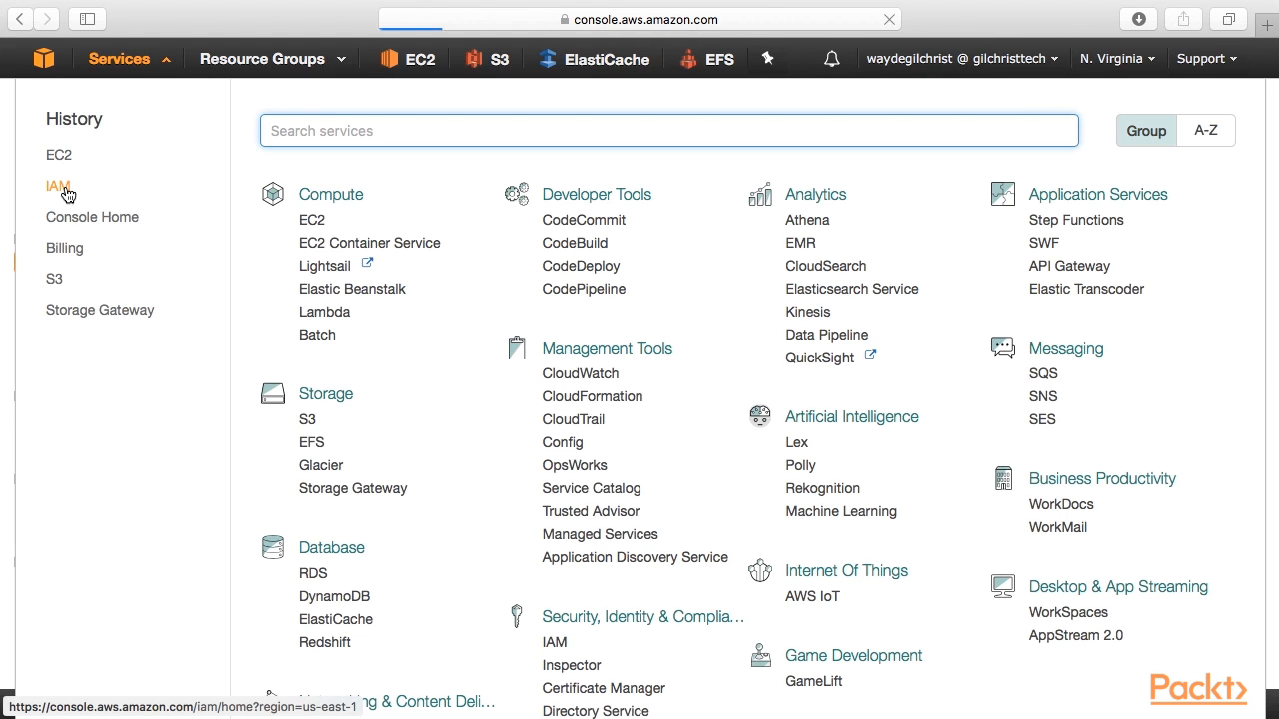
click(57, 186)
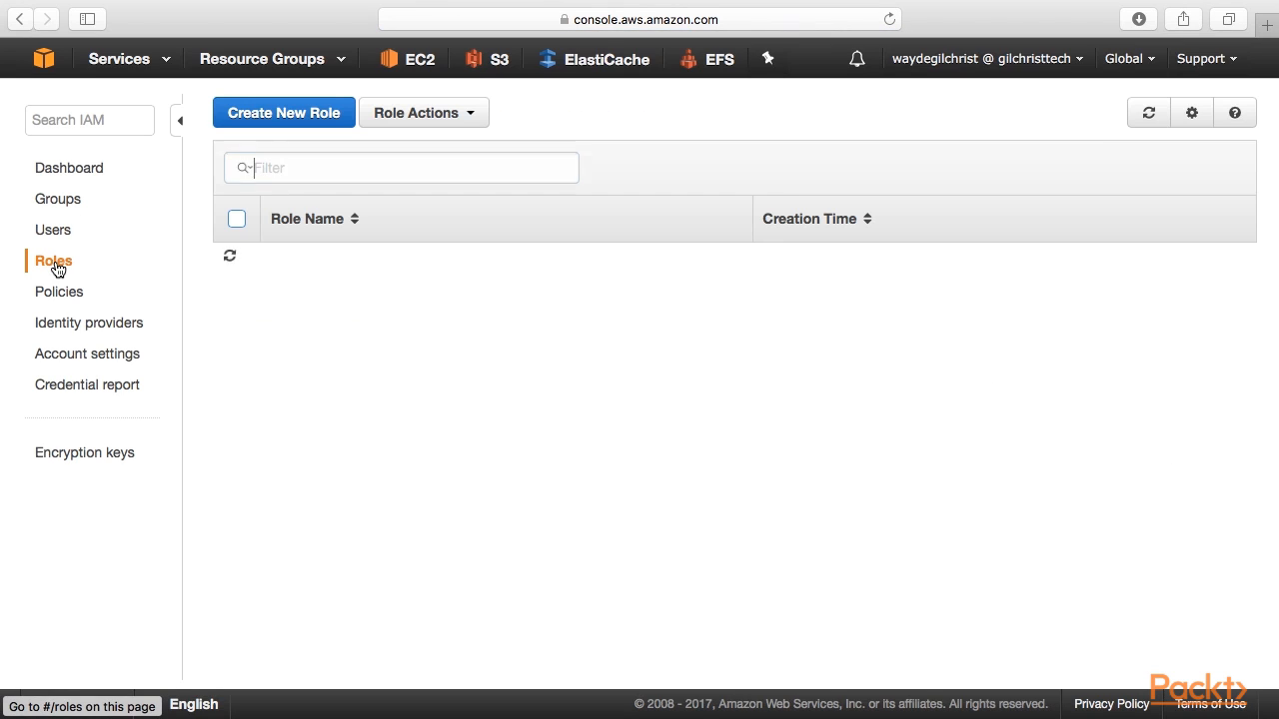
click(283, 112)
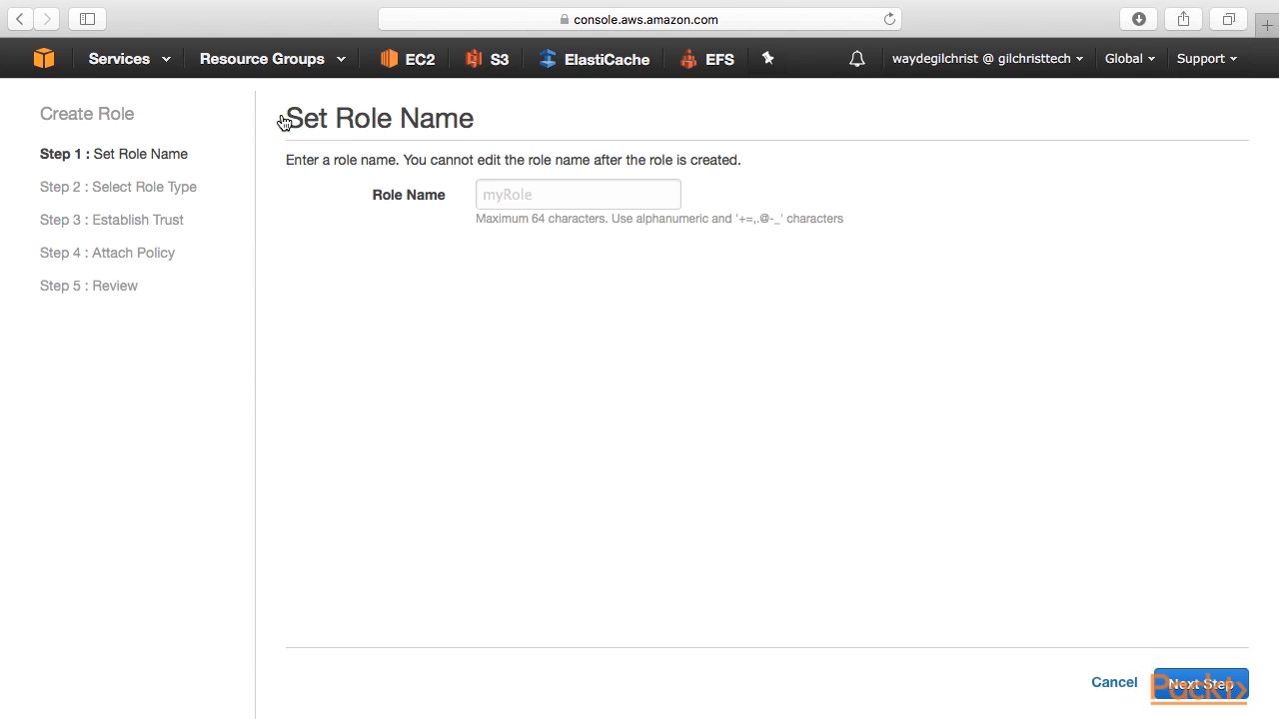
text(C)
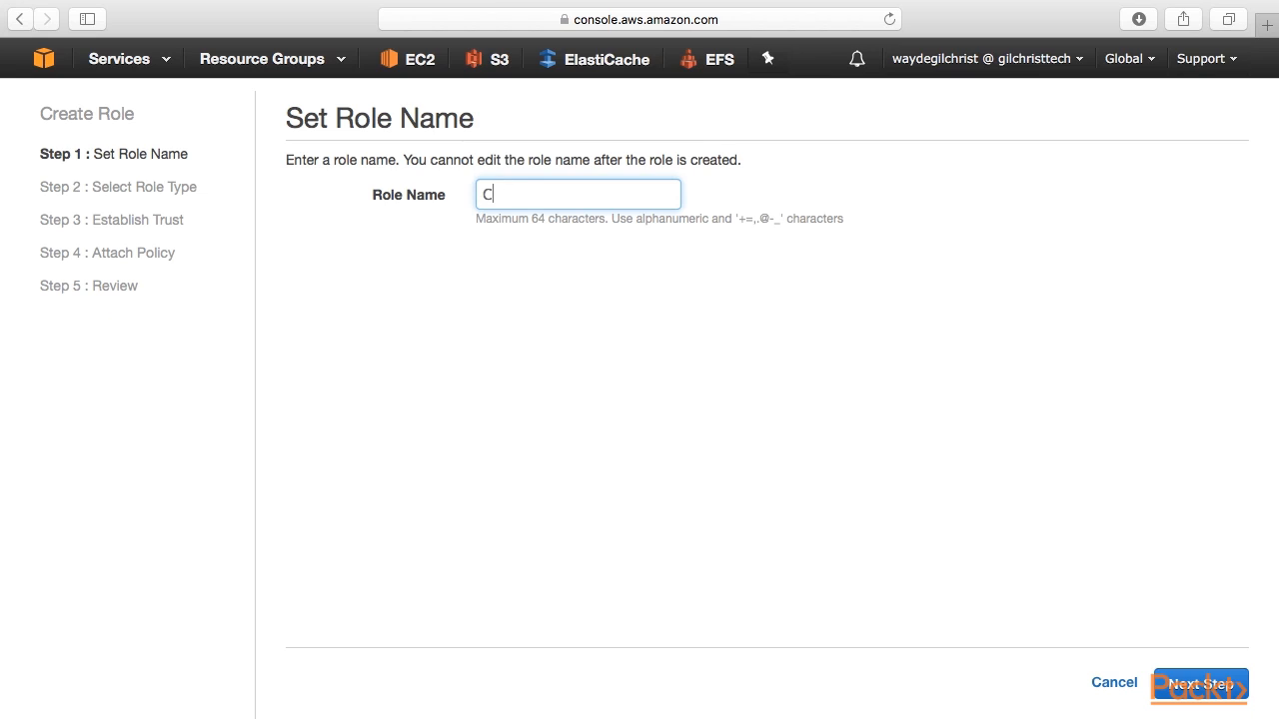
text(onsultantRole)
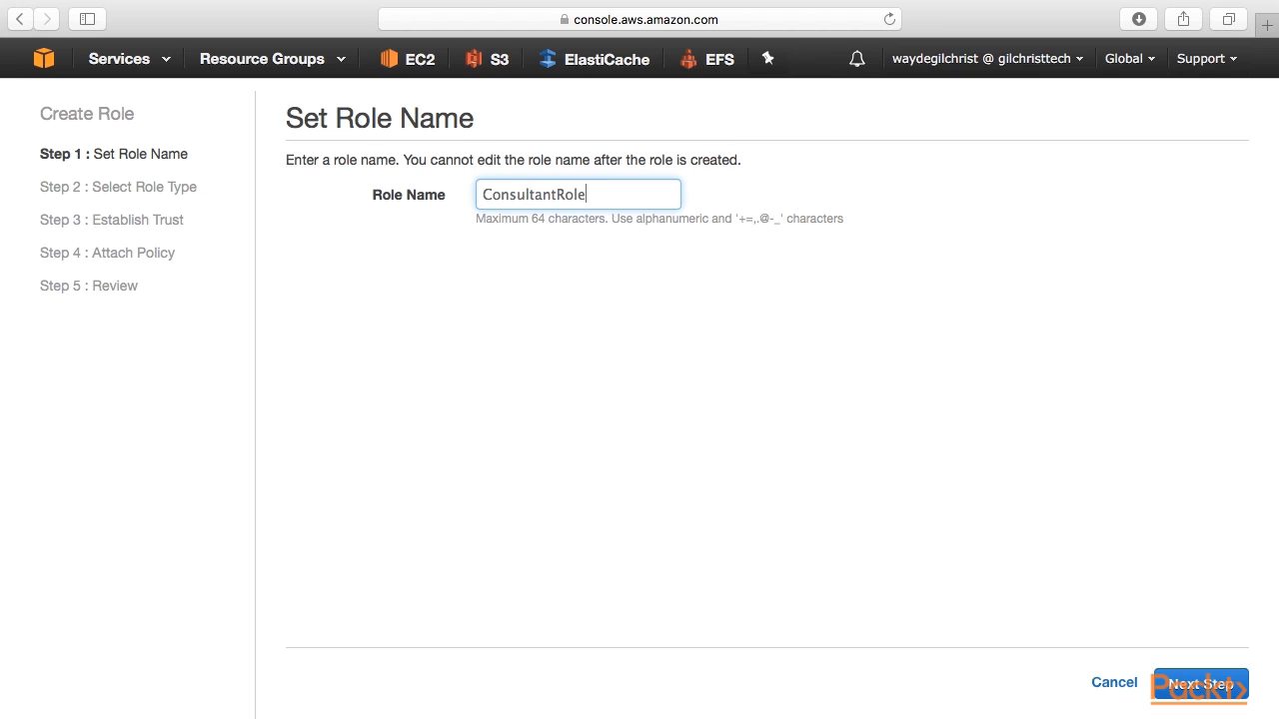
click(1199, 683)
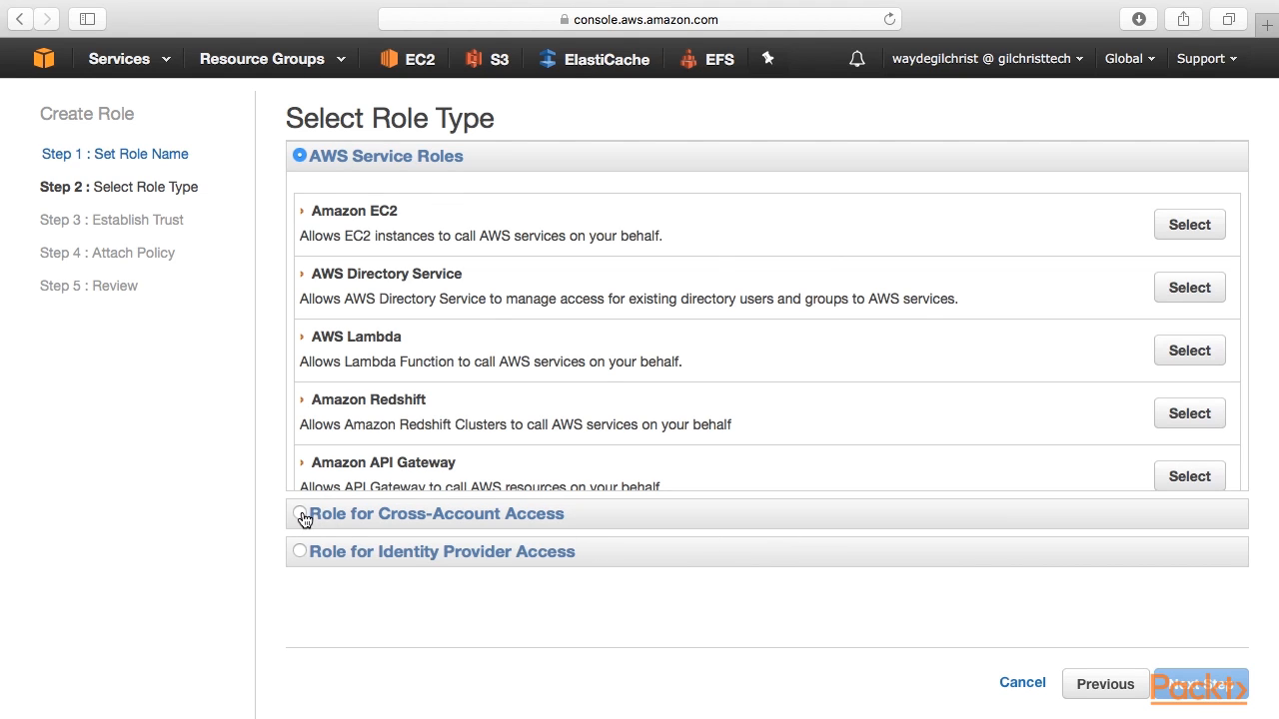
Step: Choose Role for Cross-Account Access between accounts you own
click(300, 513)
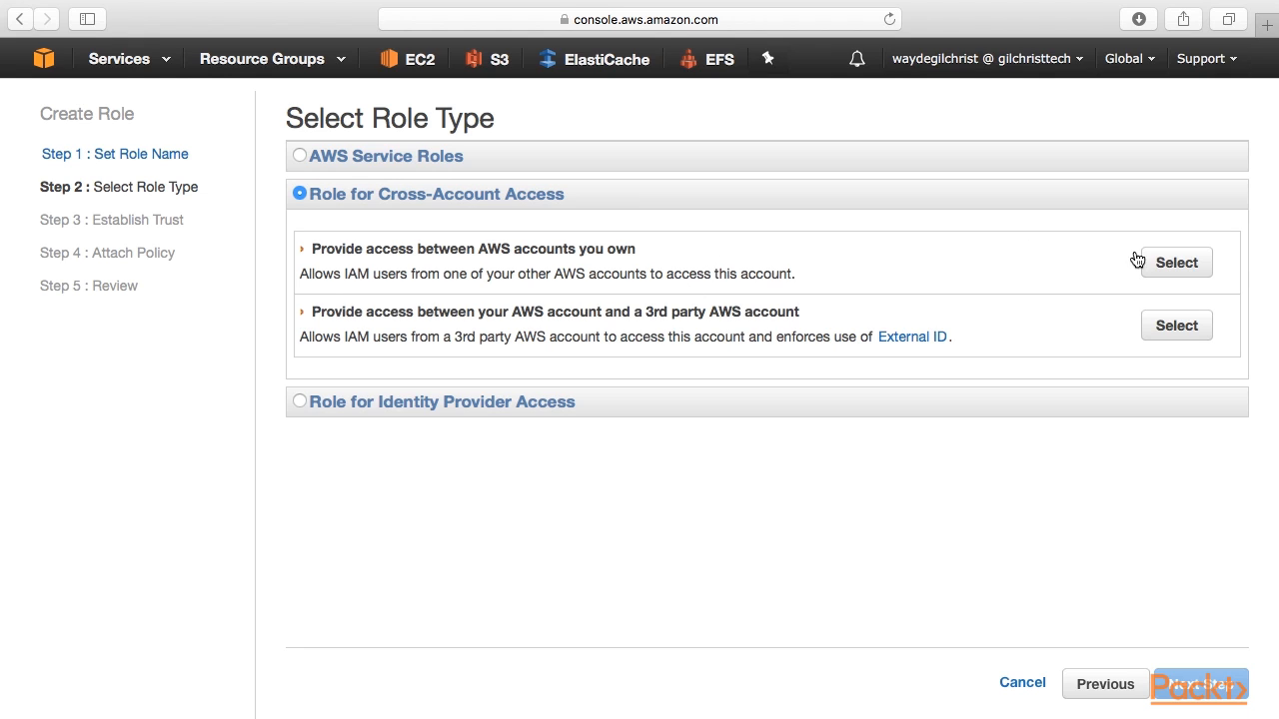
mouse_move(1175, 262)
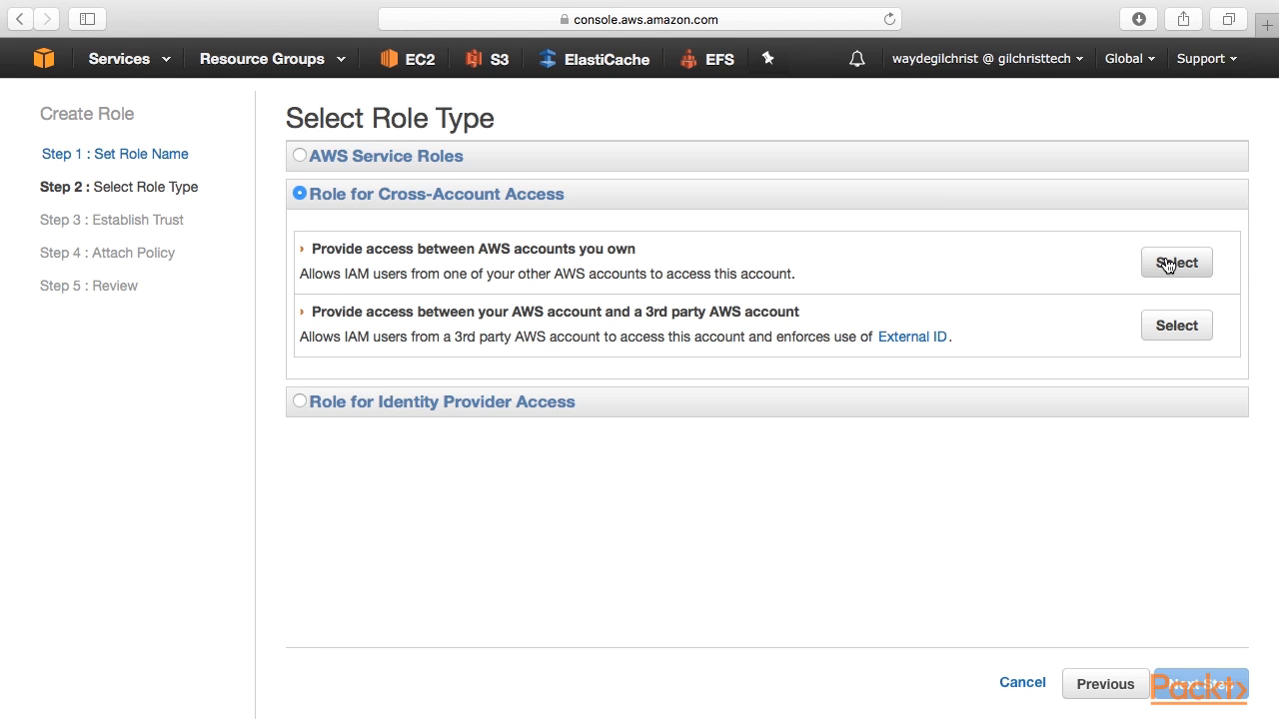
click(1175, 261)
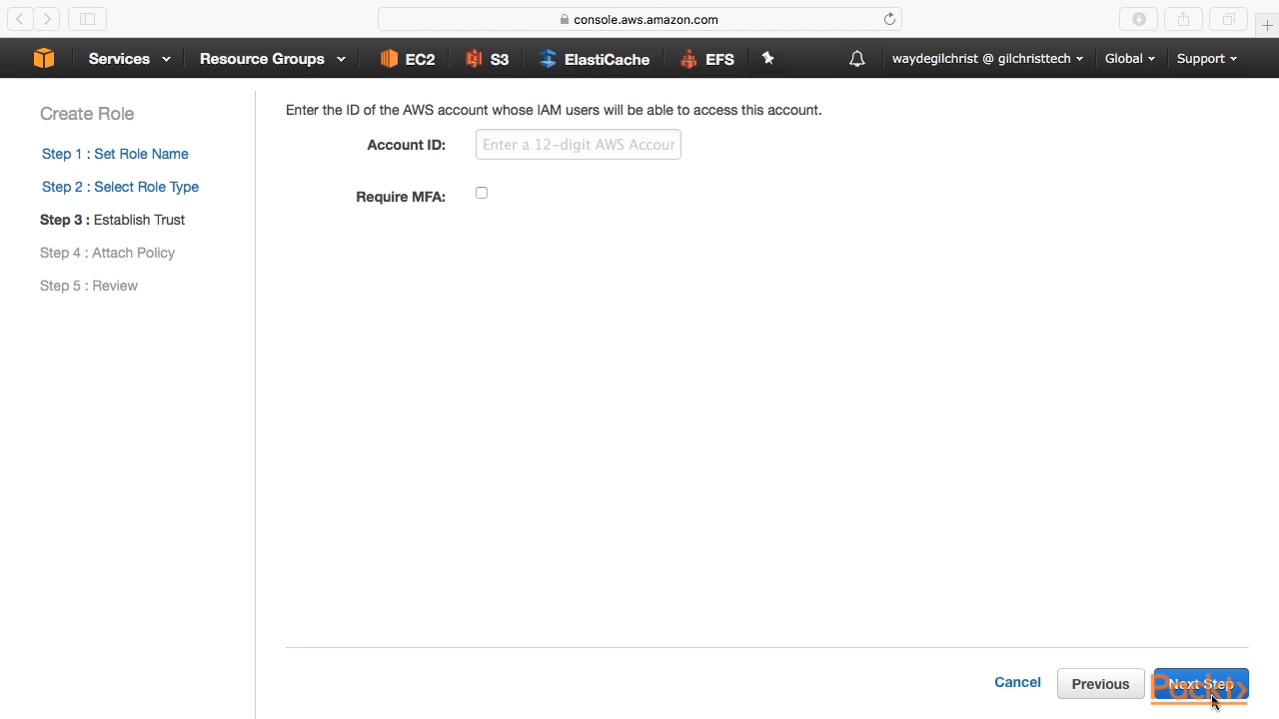
Step: Attach the AmazonEC2FullAccess policy, review, and create ConsultantRole
click(1199, 683)
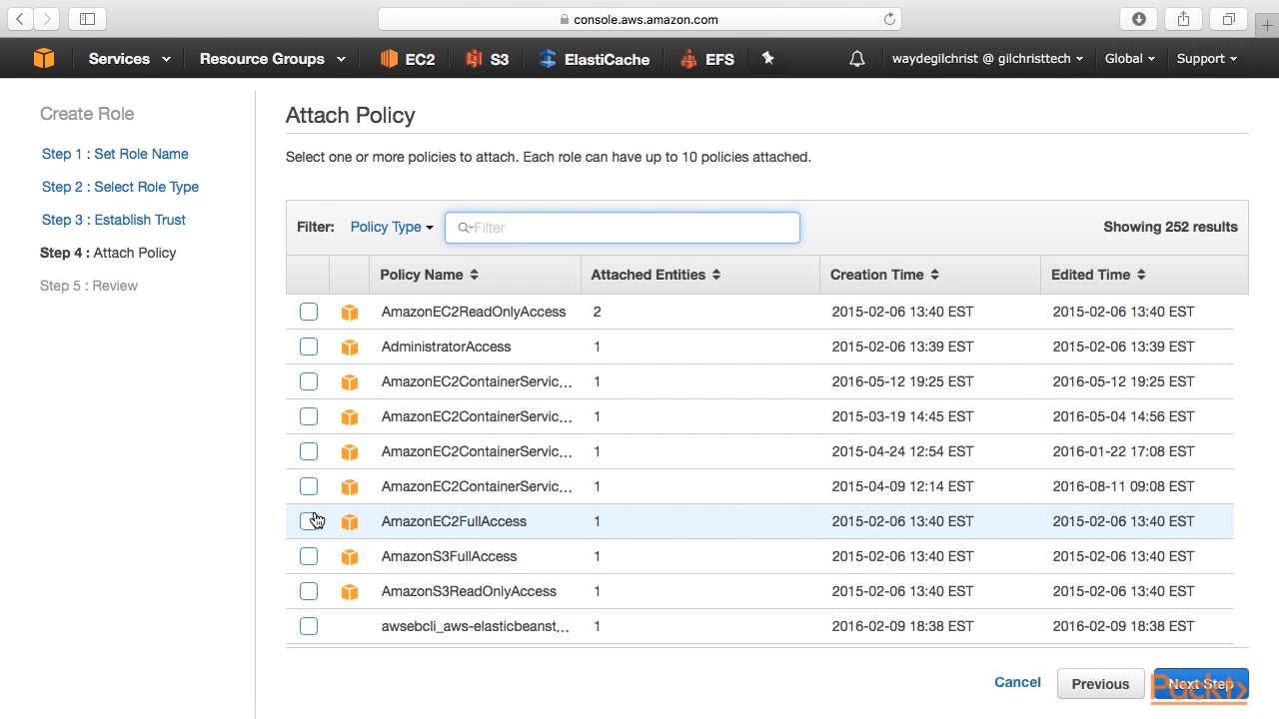
click(308, 520)
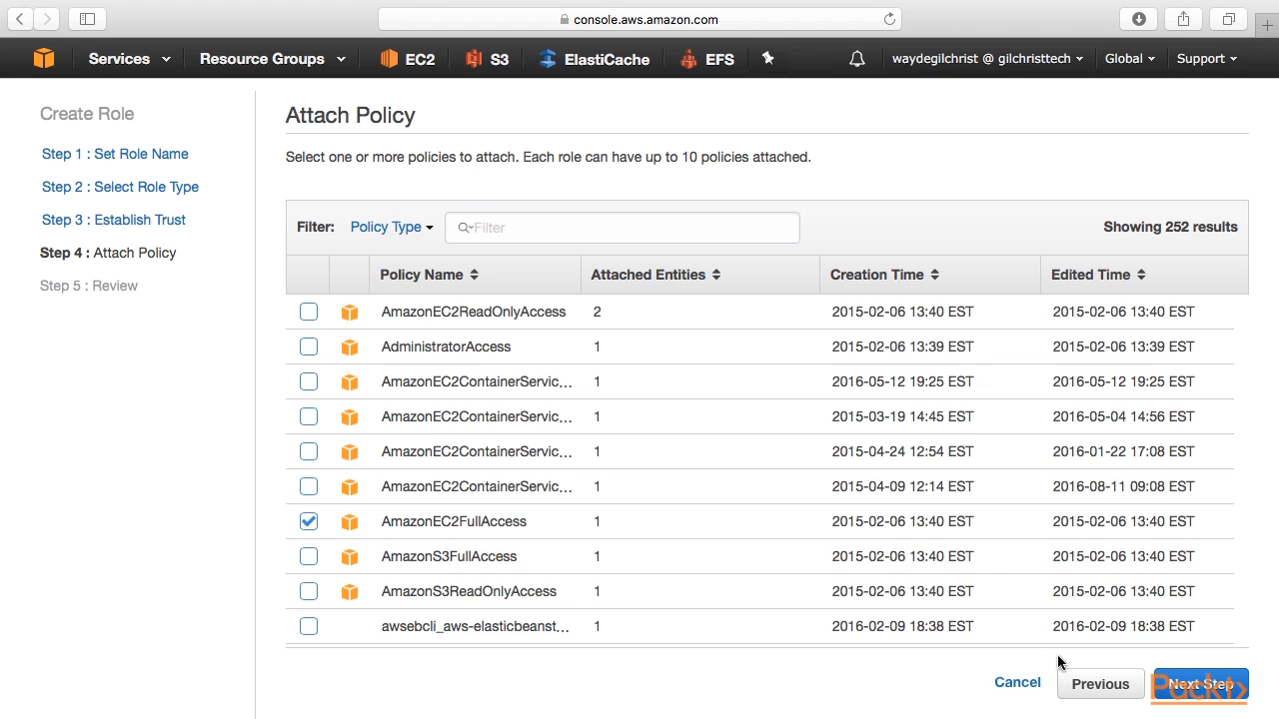
click(1199, 683)
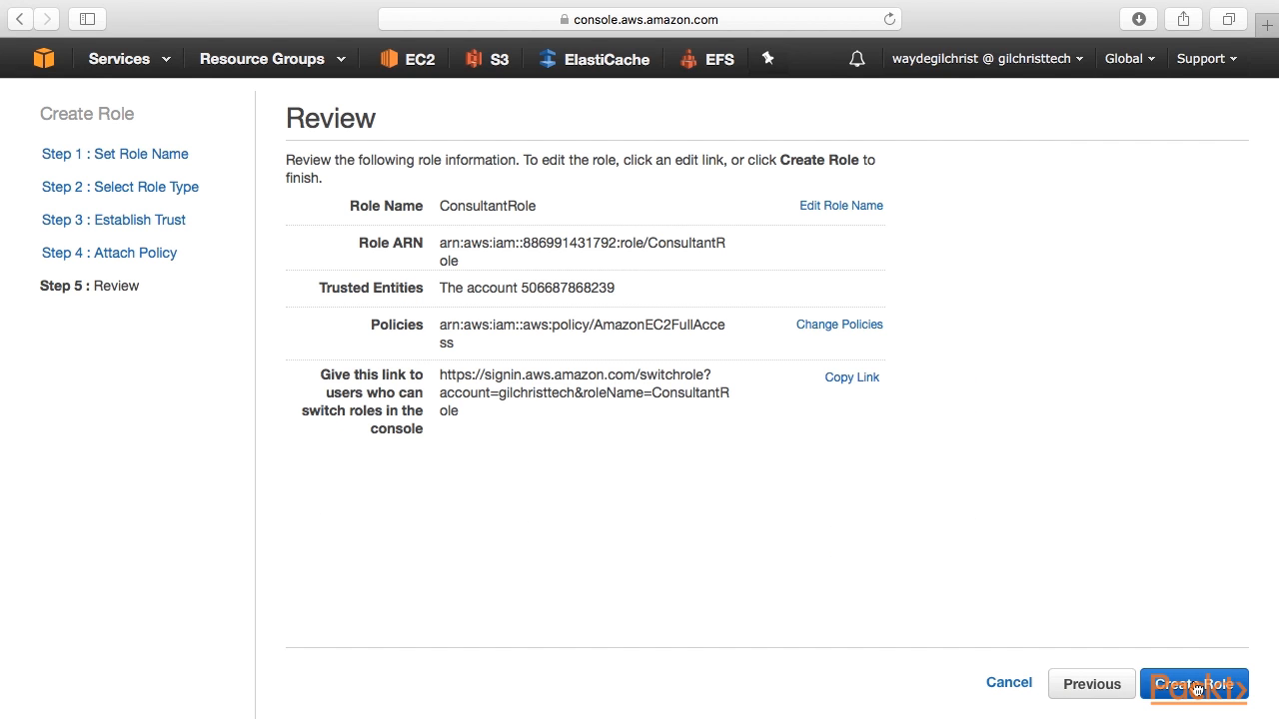
click(1194, 683)
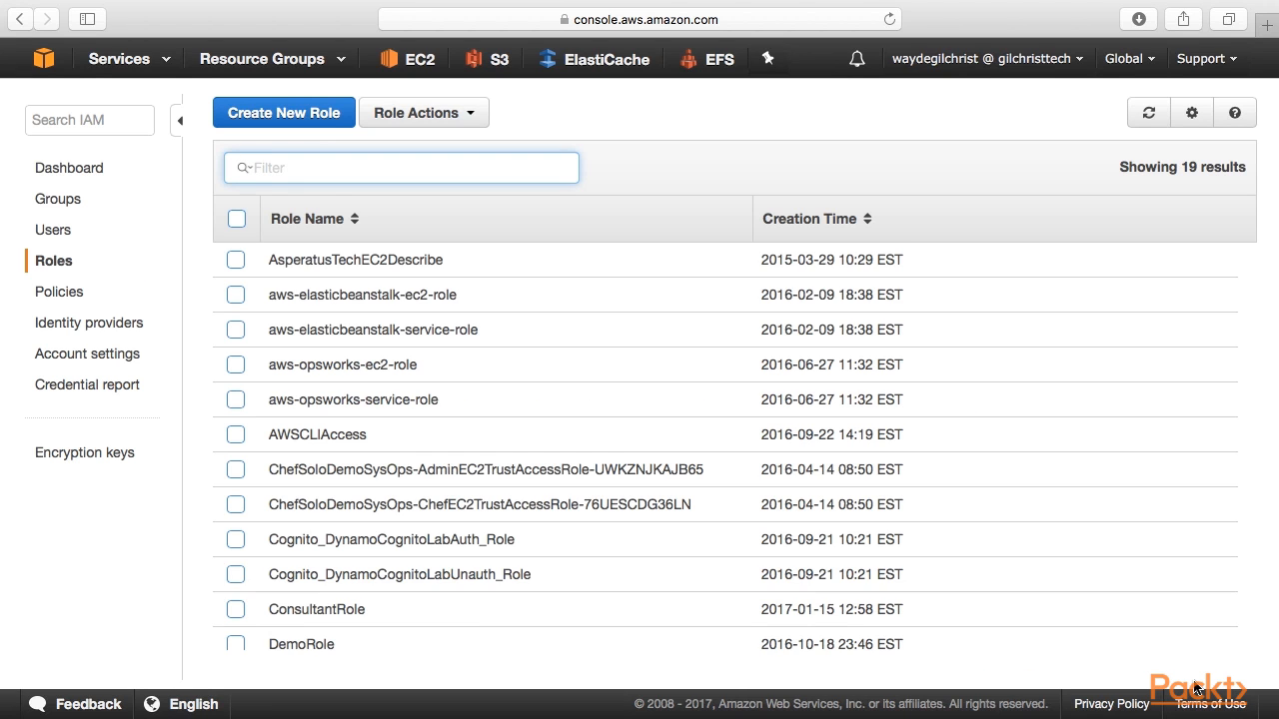
Step: Note the account ID and role name from the ConsultantRole ARN, then head to the second account
scroll(down, 3)
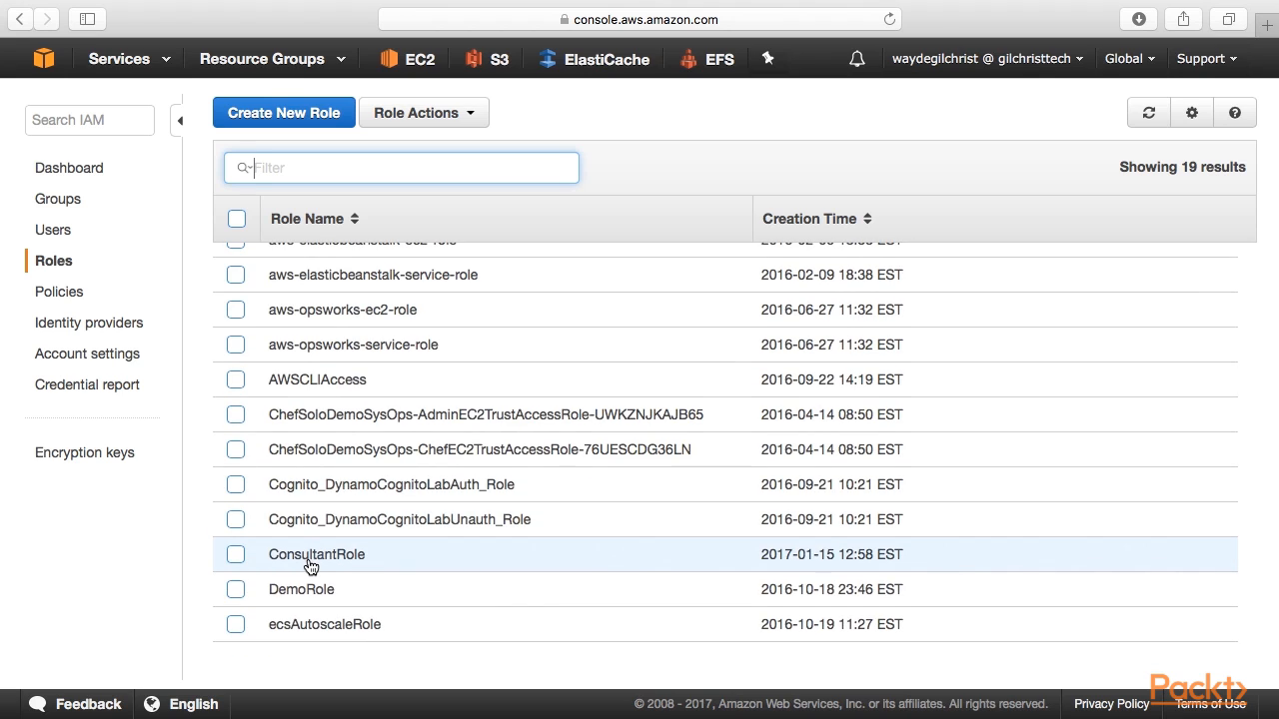
click(316, 555)
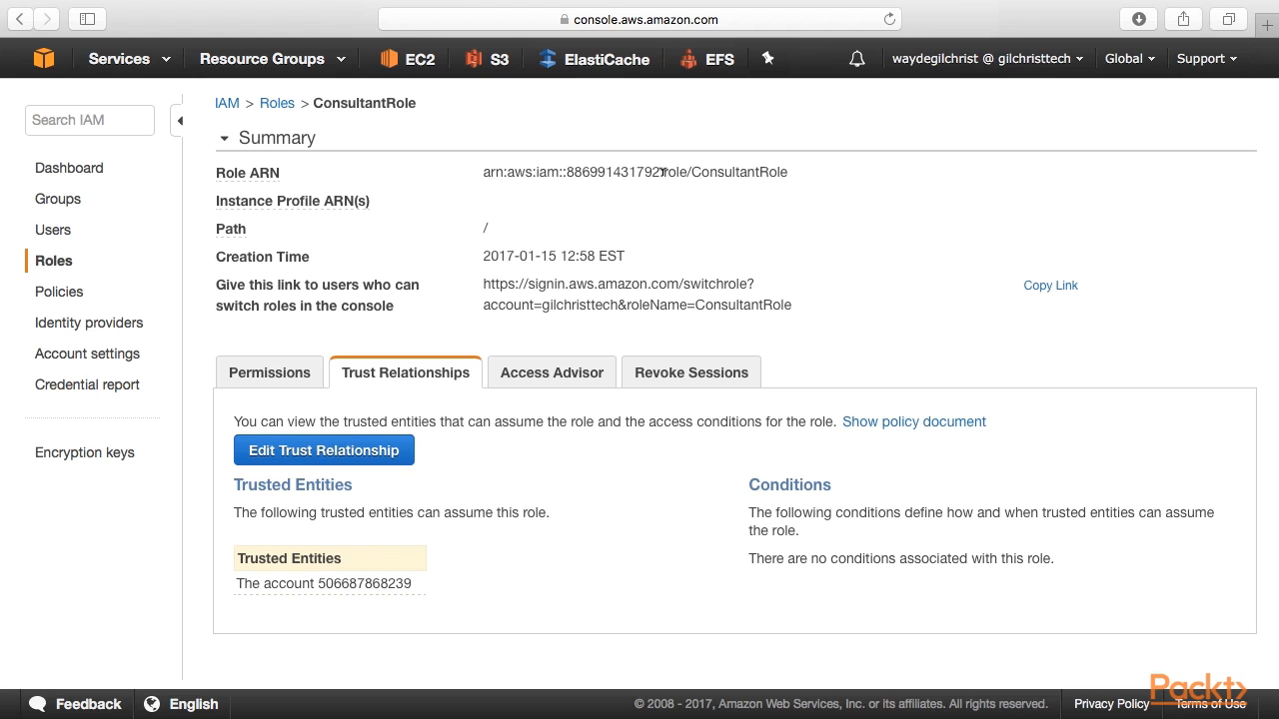
mouse_move(710, 190)
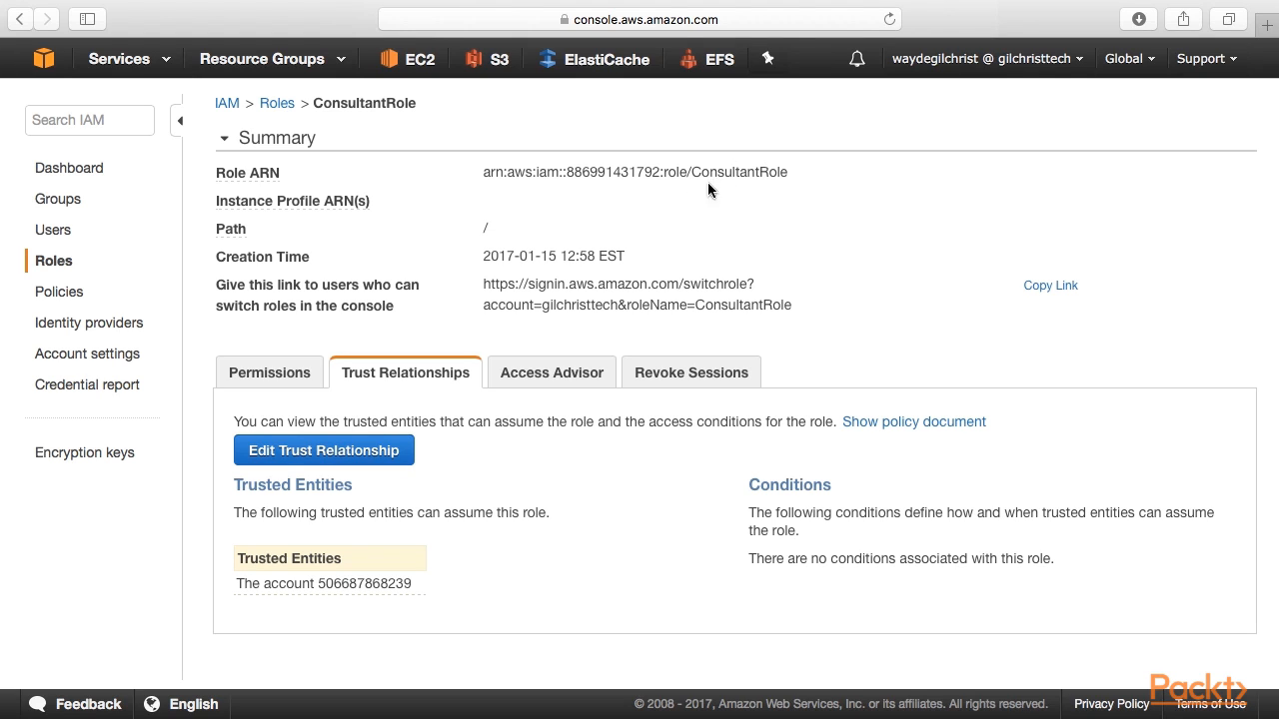
mouse_move(423, 534)
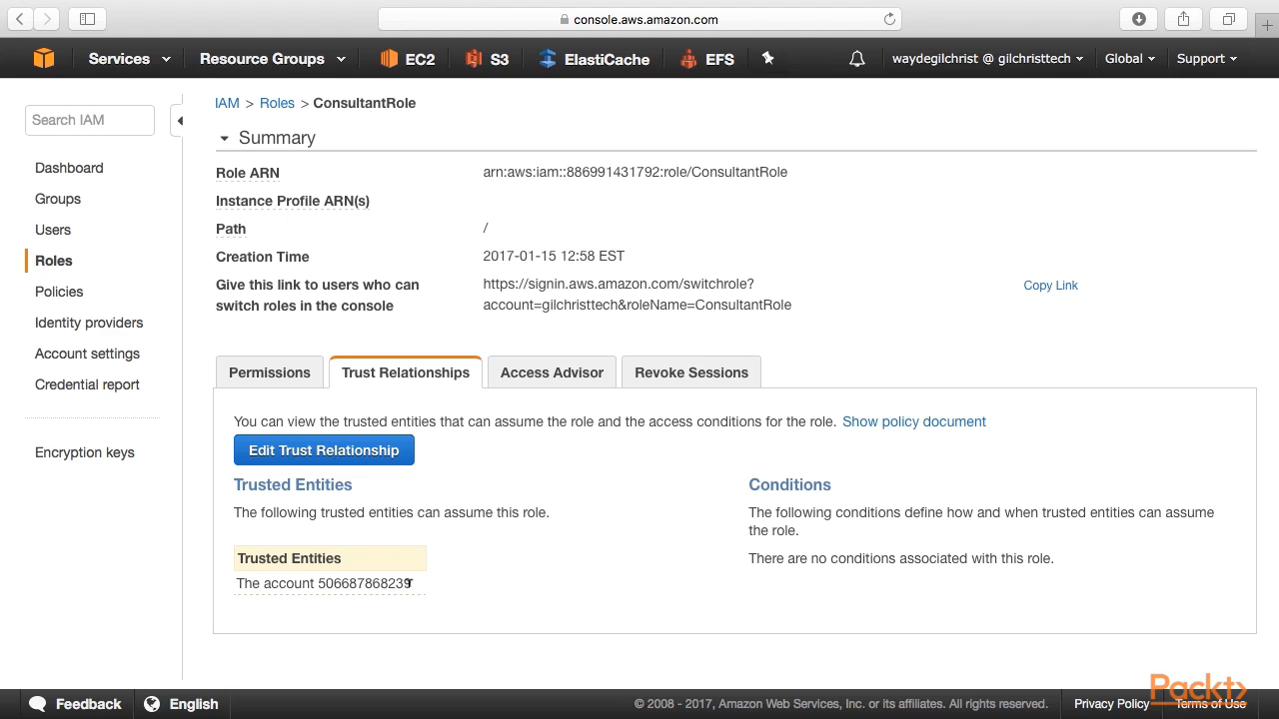
mouse_move(659, 164)
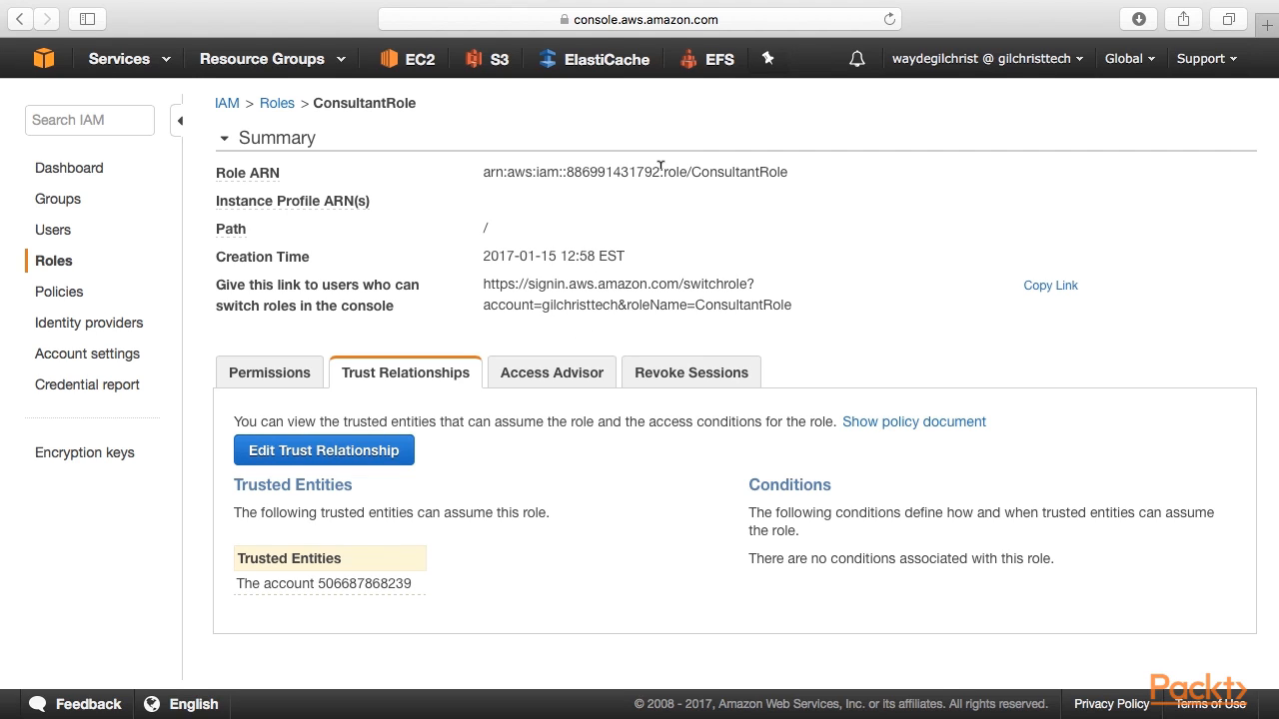
double_click(612, 172)
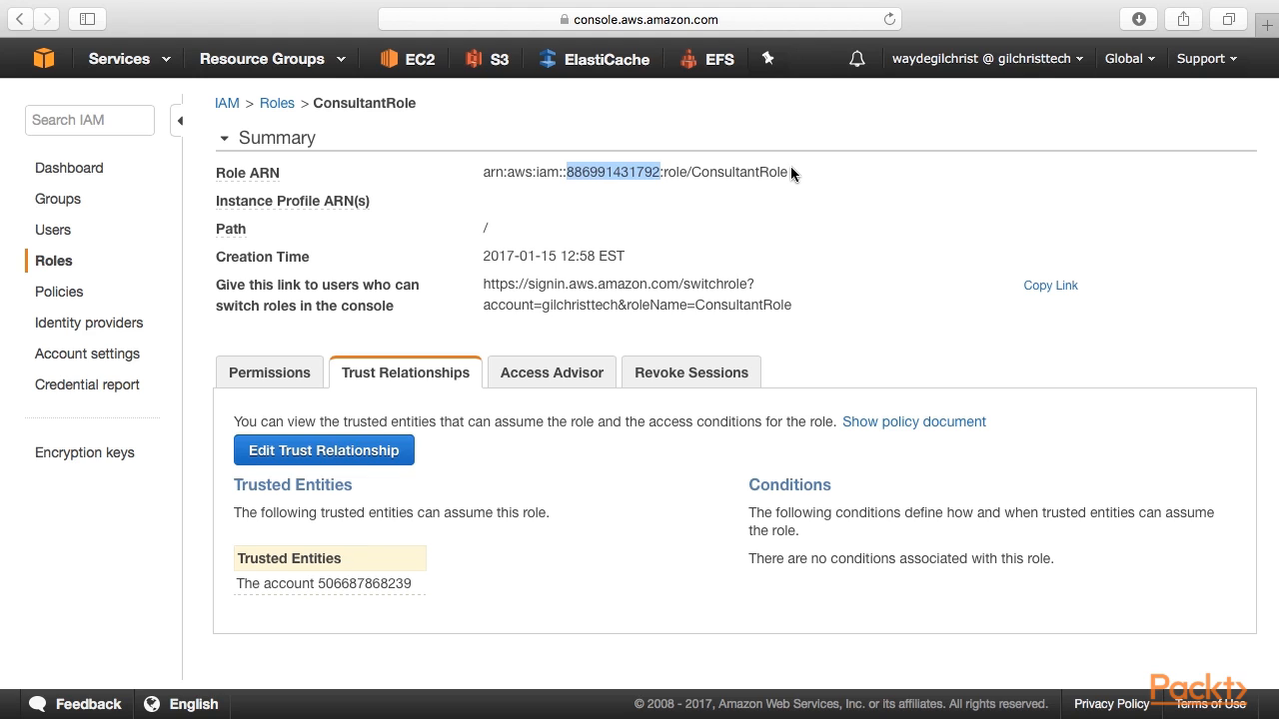
double_click(735, 171)
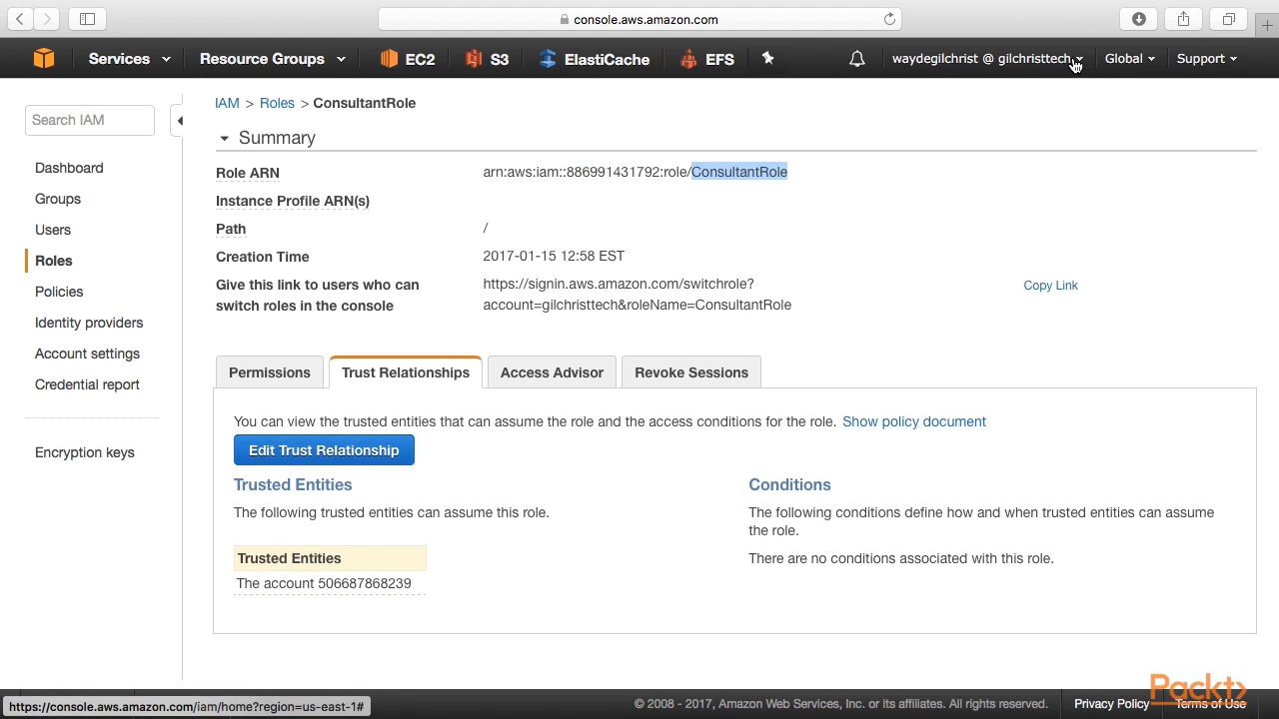
click(983, 58)
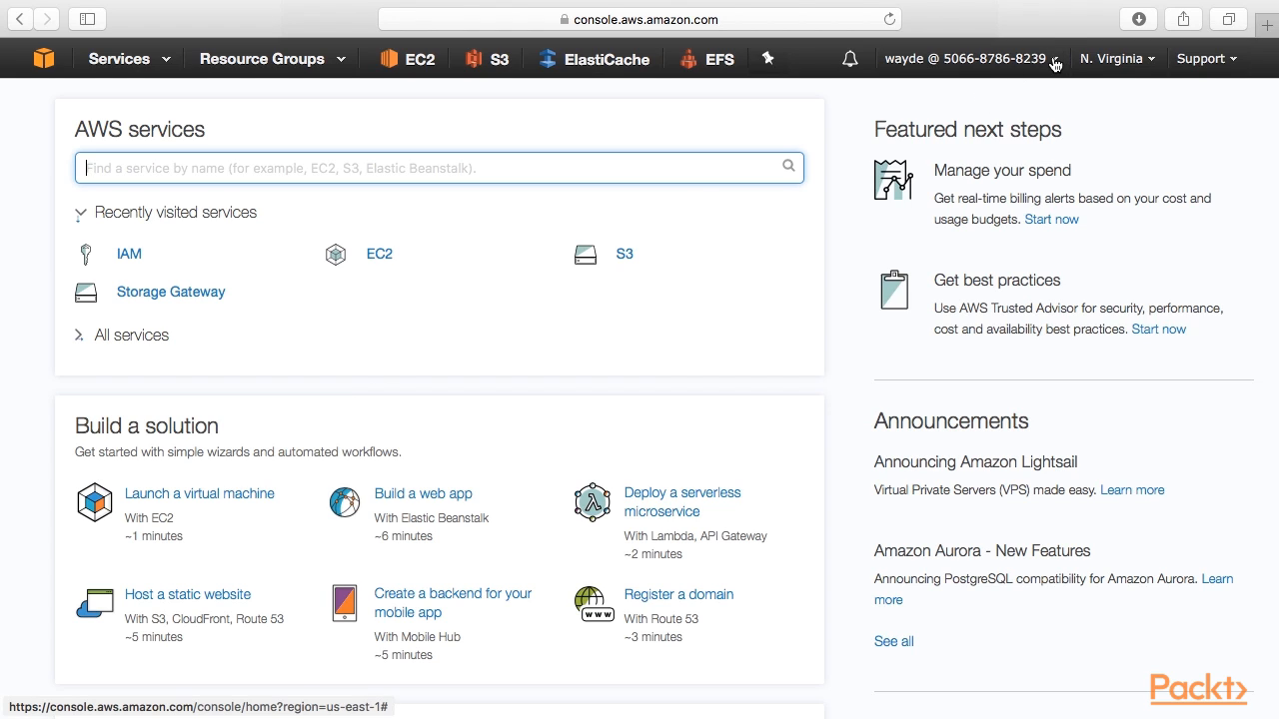
click(963, 58)
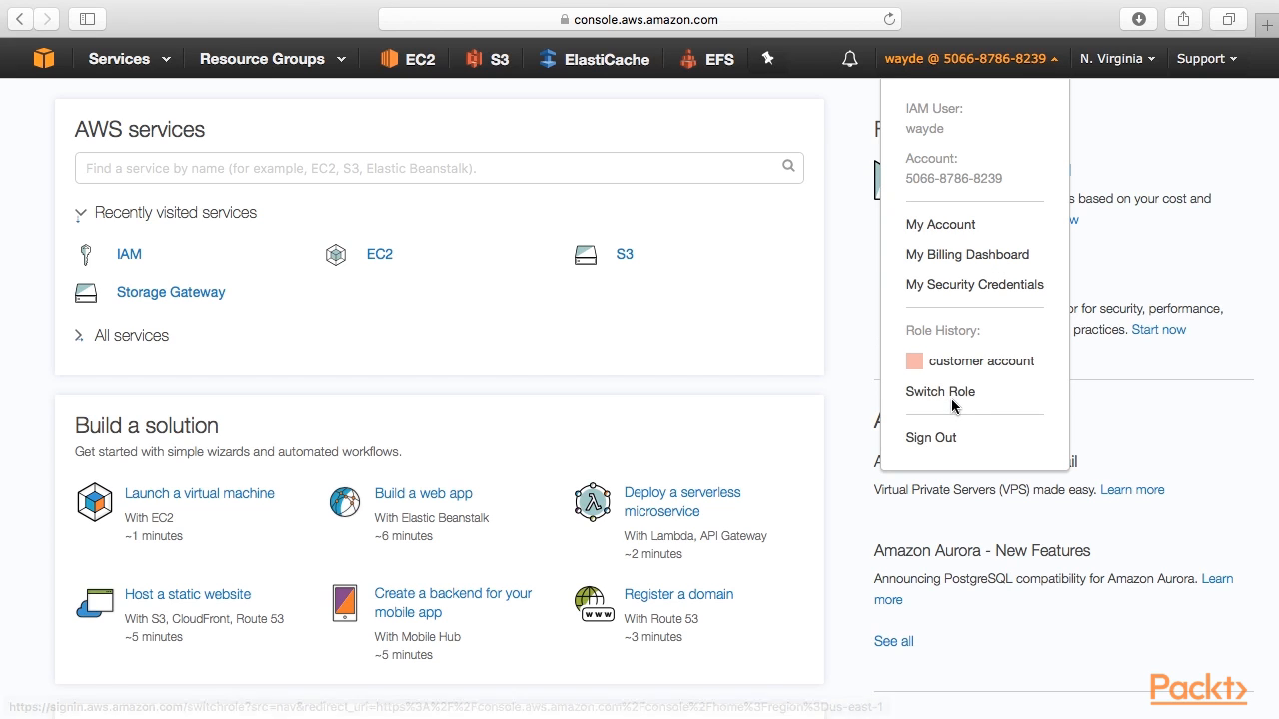
click(939, 392)
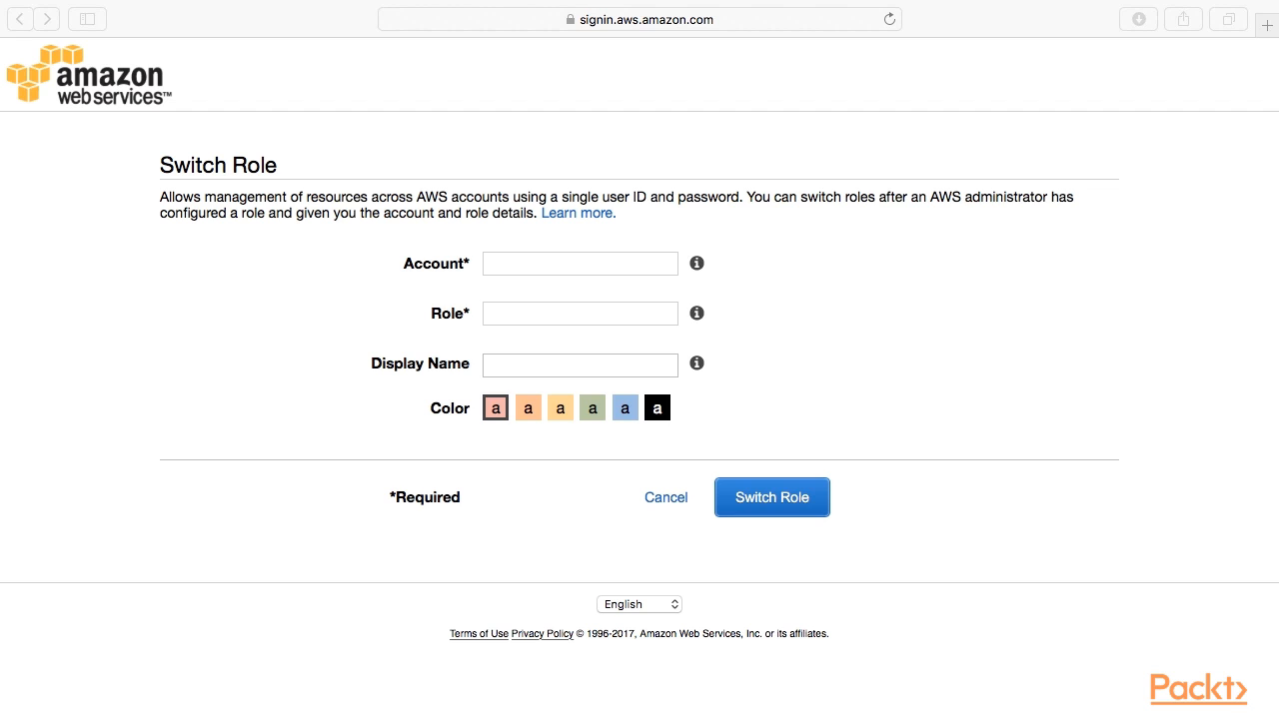
click(579, 264)
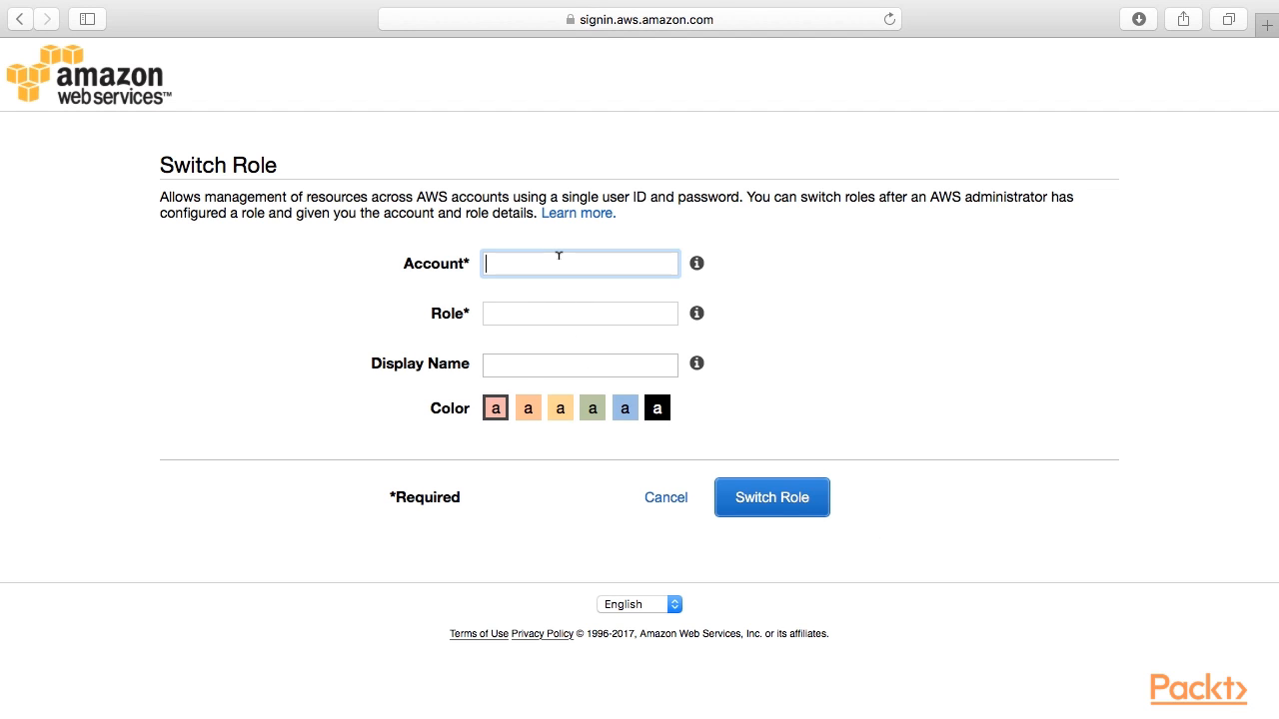
text(886991431792)
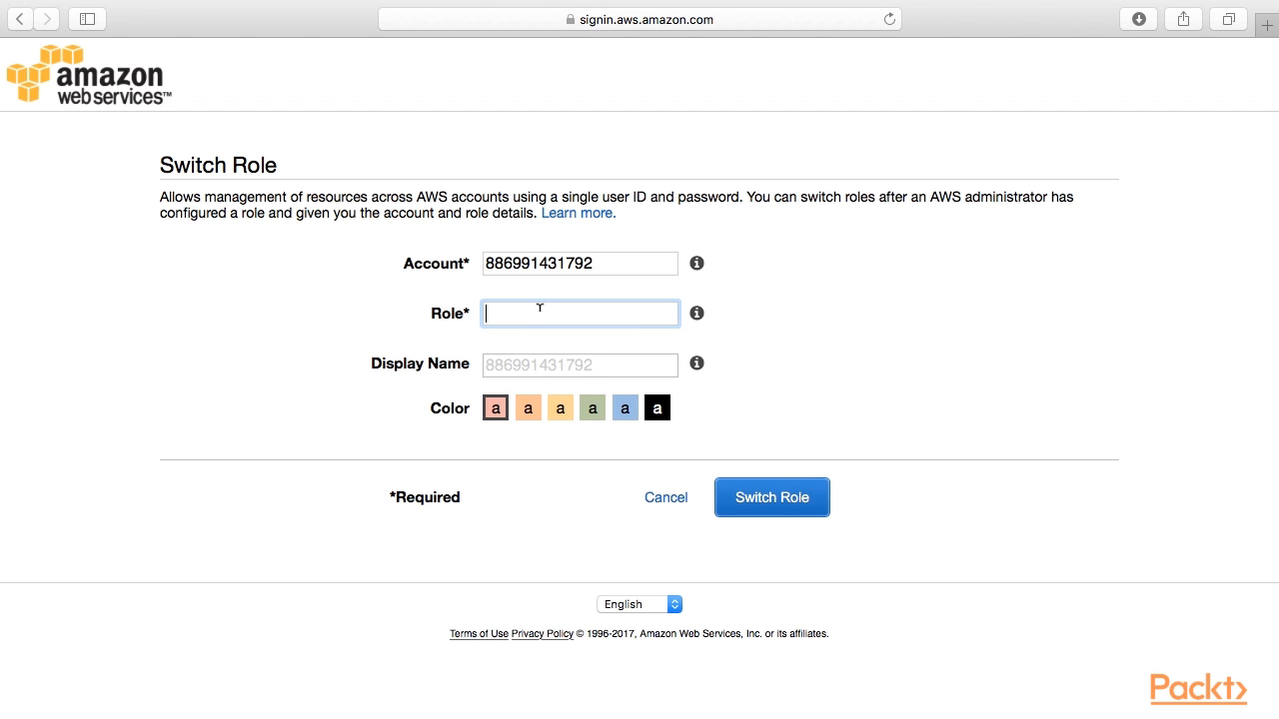
text(ConsultantRole)
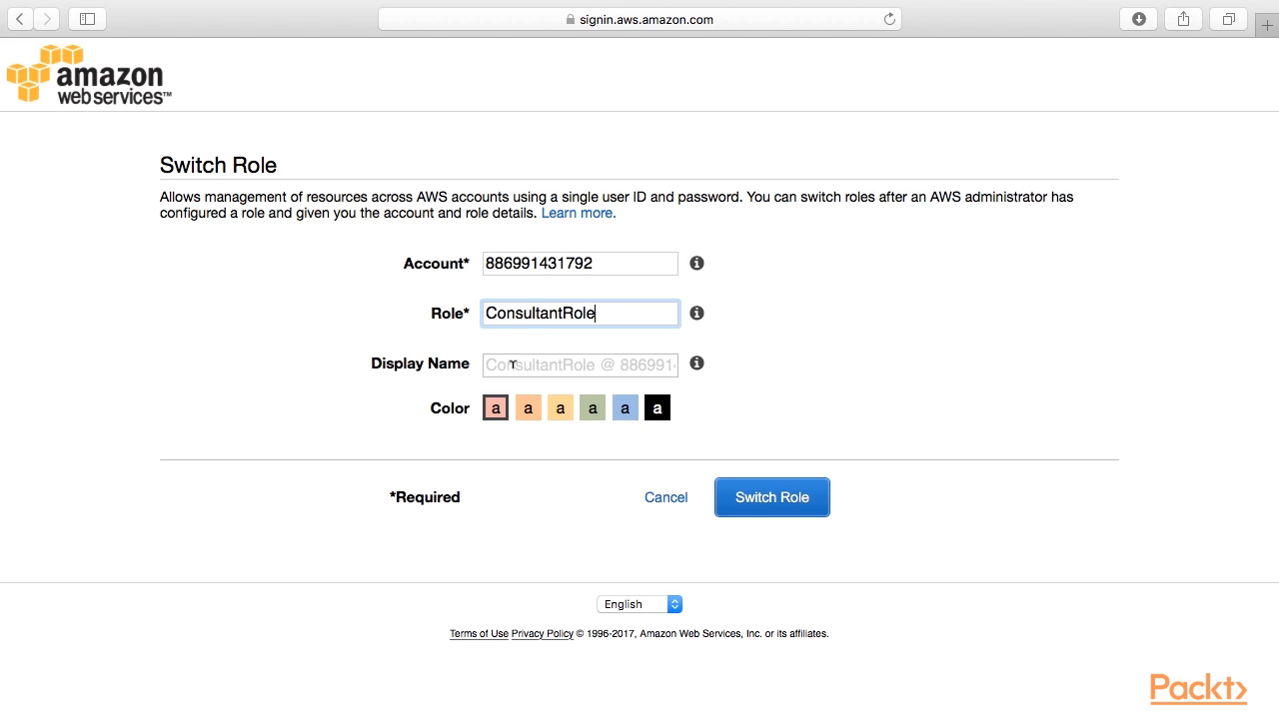
Step: Label the role Demo Customer with a colour tag and assume it
click(579, 363)
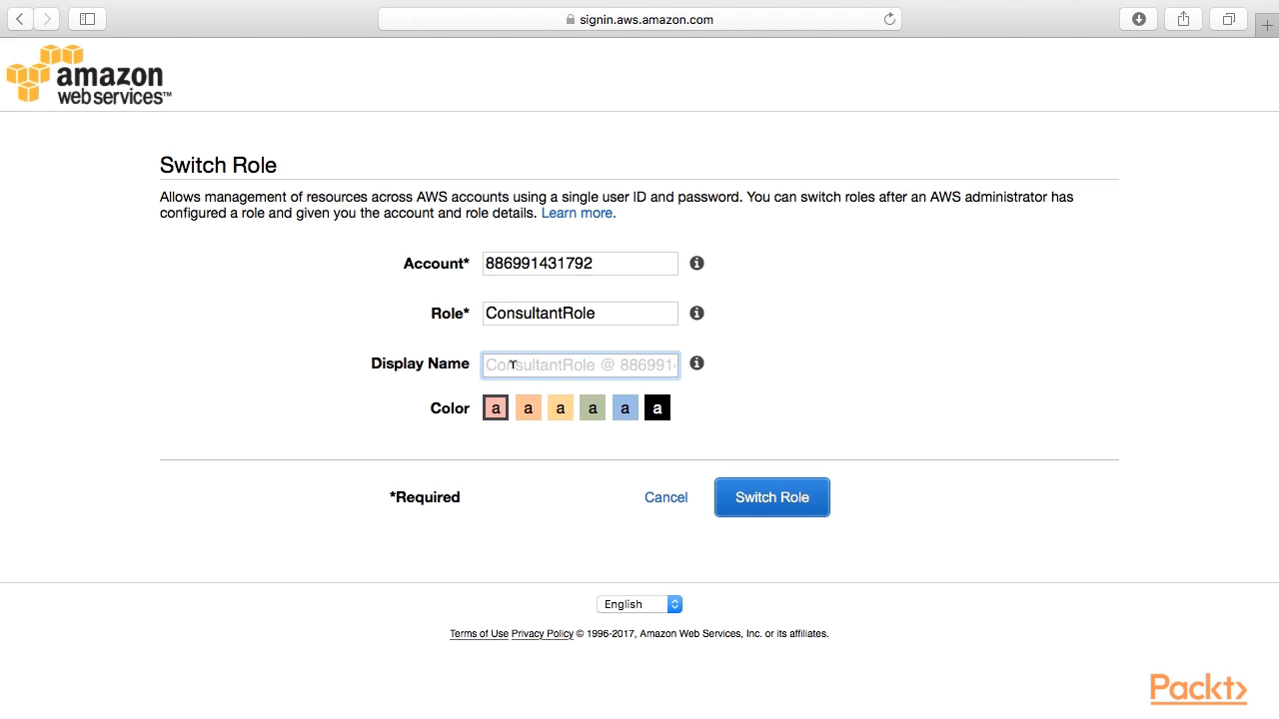
text(Demo Customer)
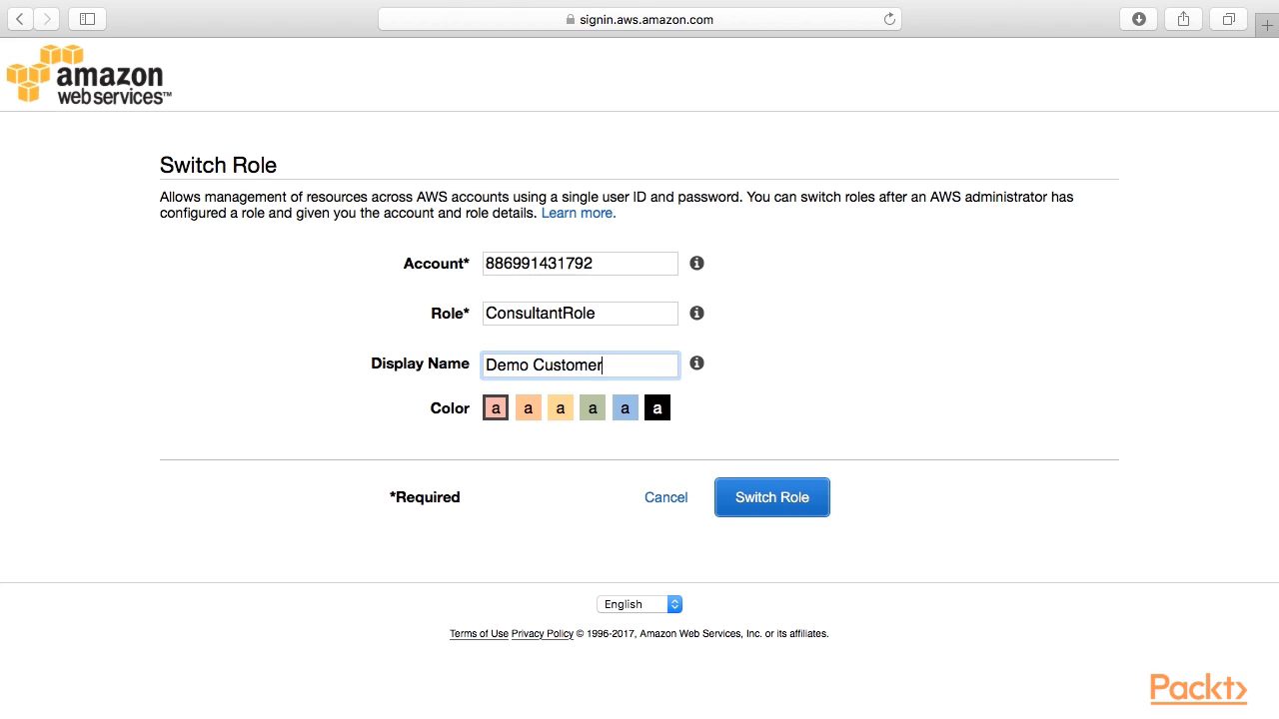
click(560, 407)
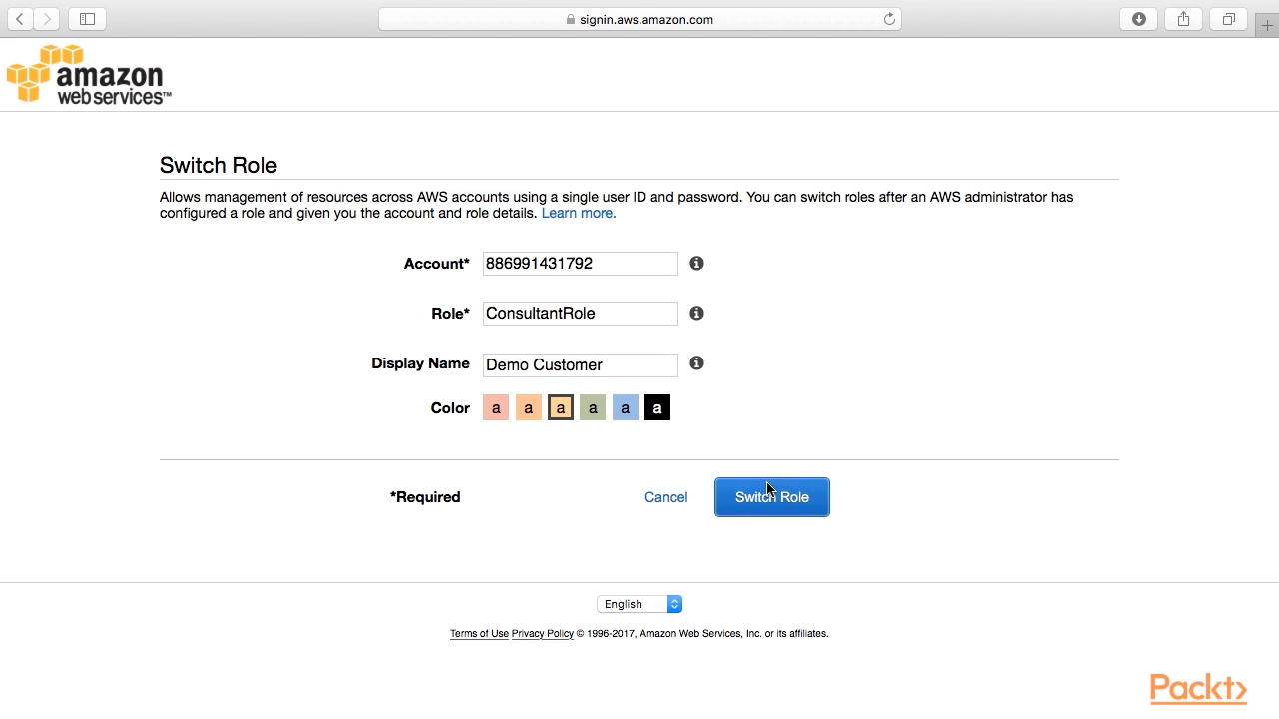
click(771, 496)
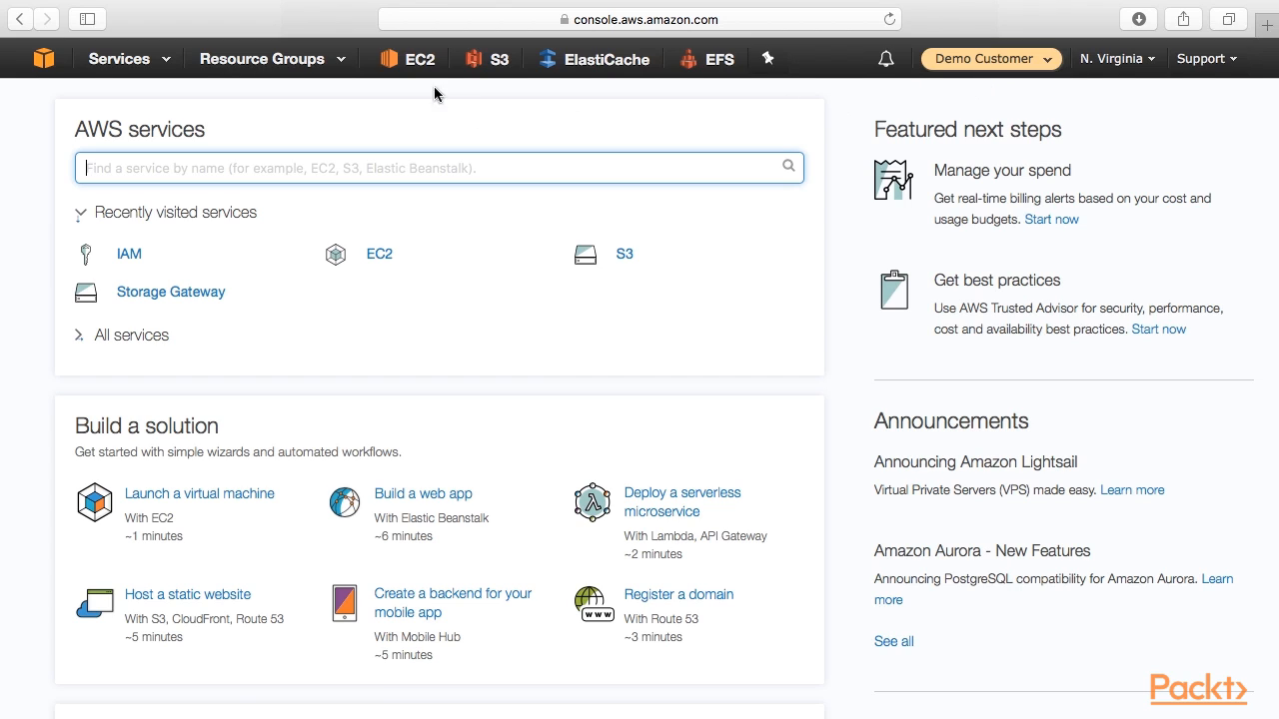
Step: View the other account's running EC2 instances under Demo Customer, then show the role menu
click(420, 60)
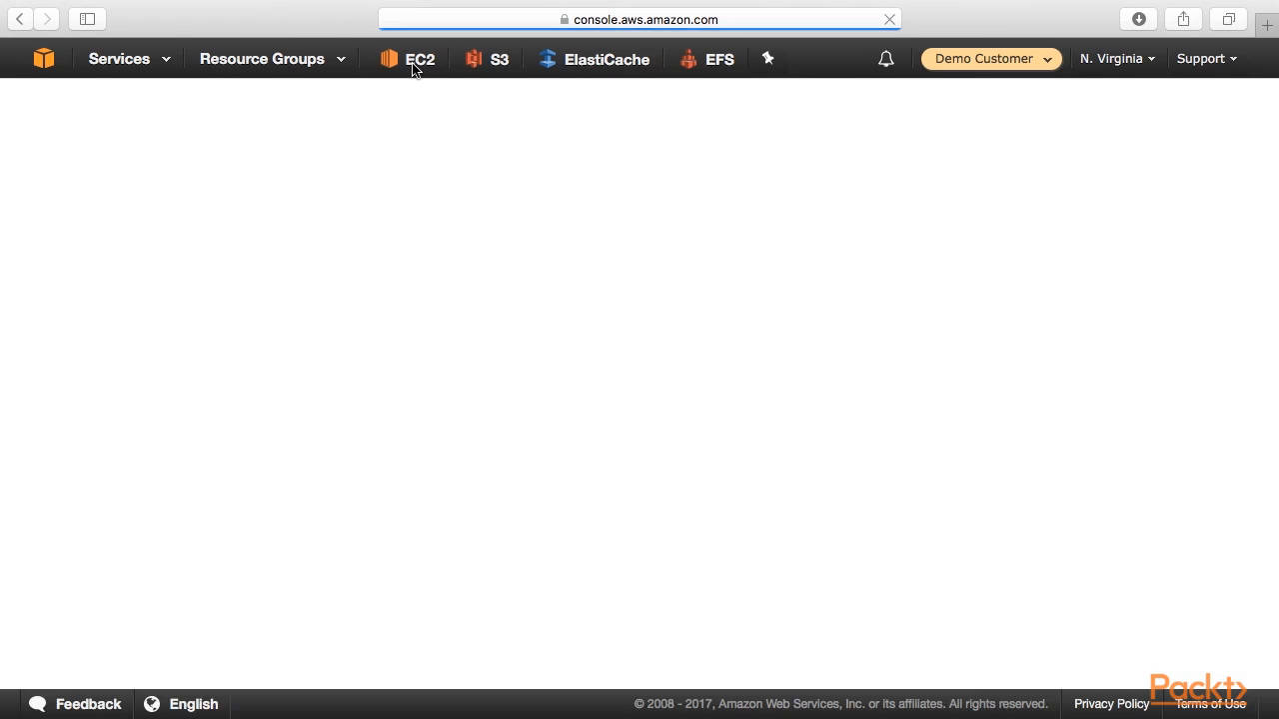
click(420, 58)
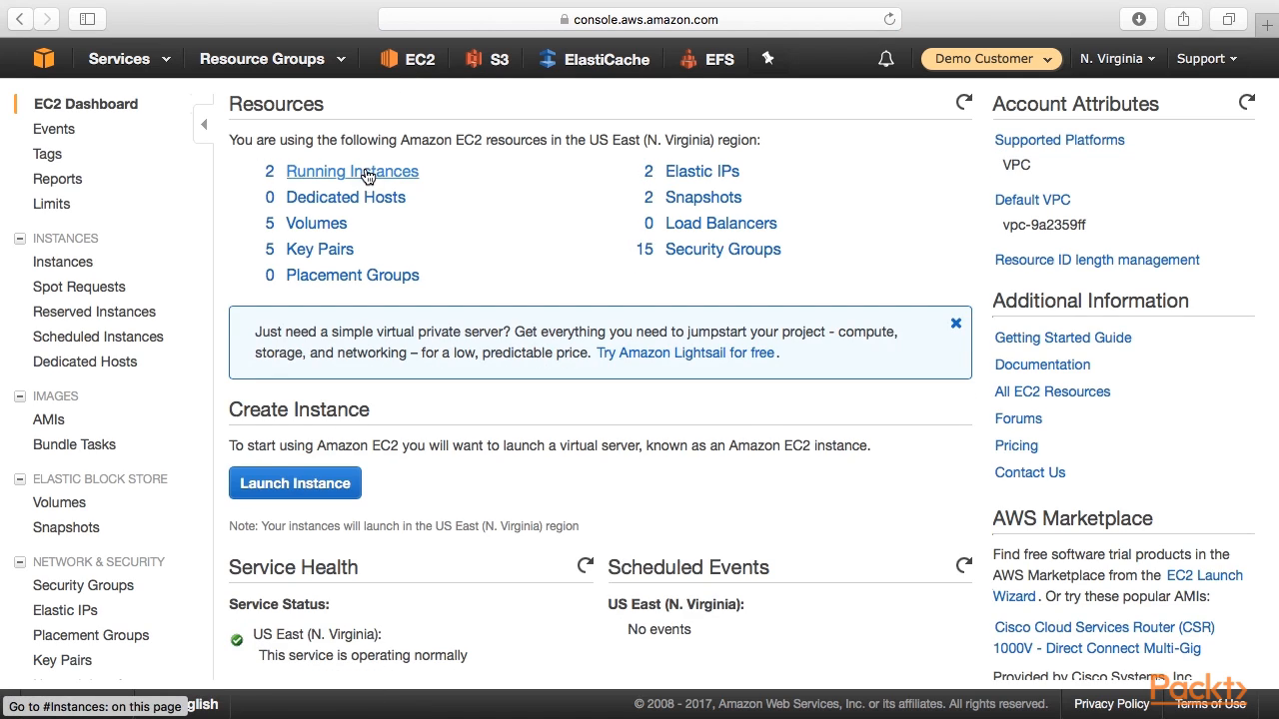
click(351, 172)
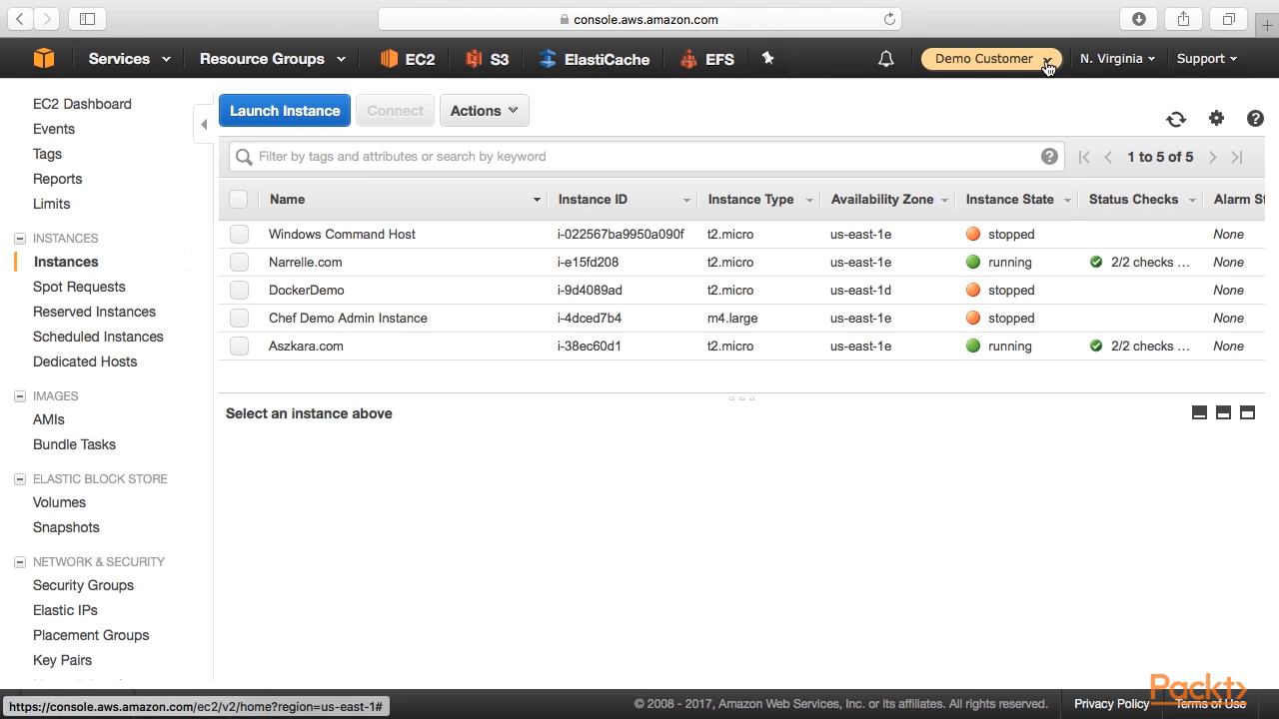
click(991, 57)
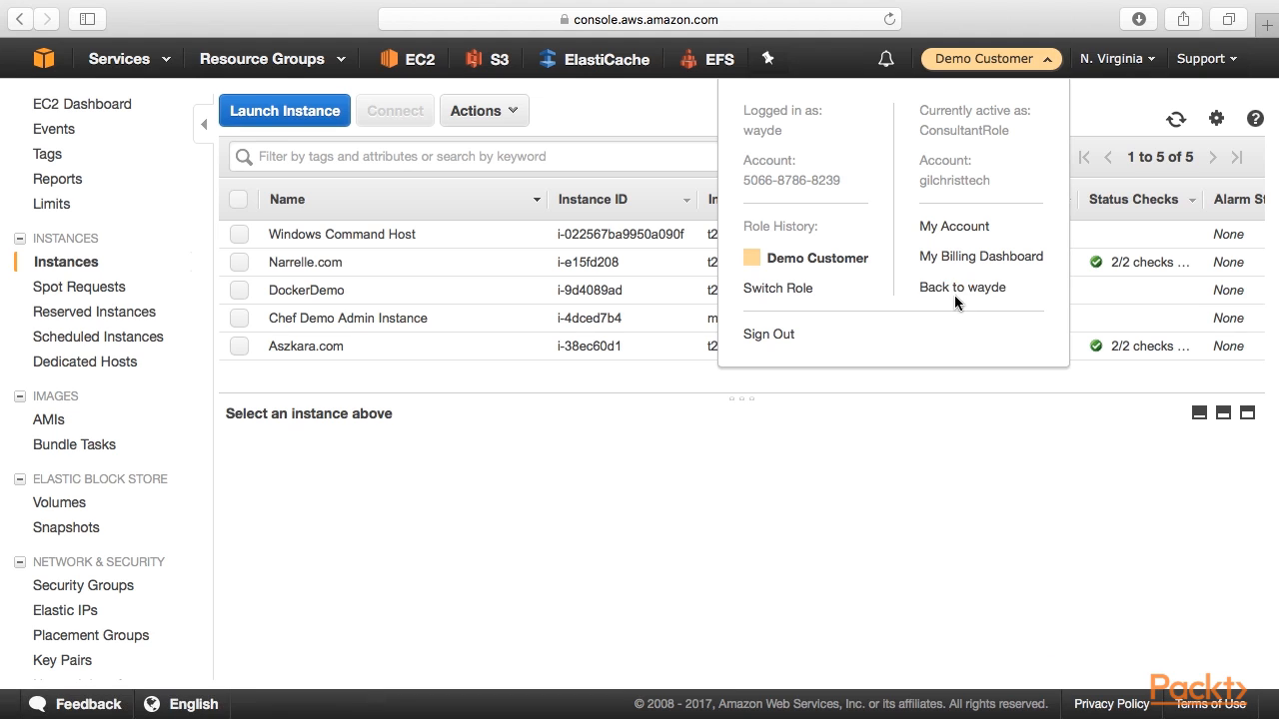